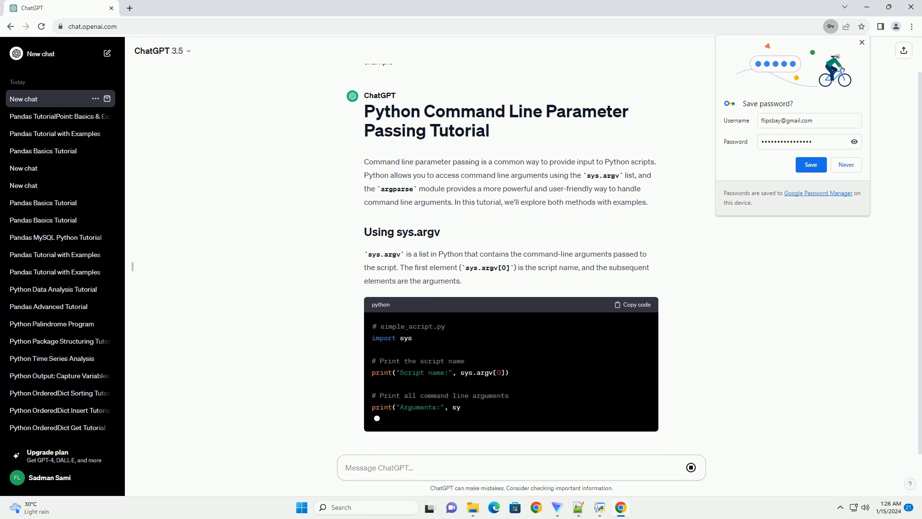
pyautogui.scroll(-3)
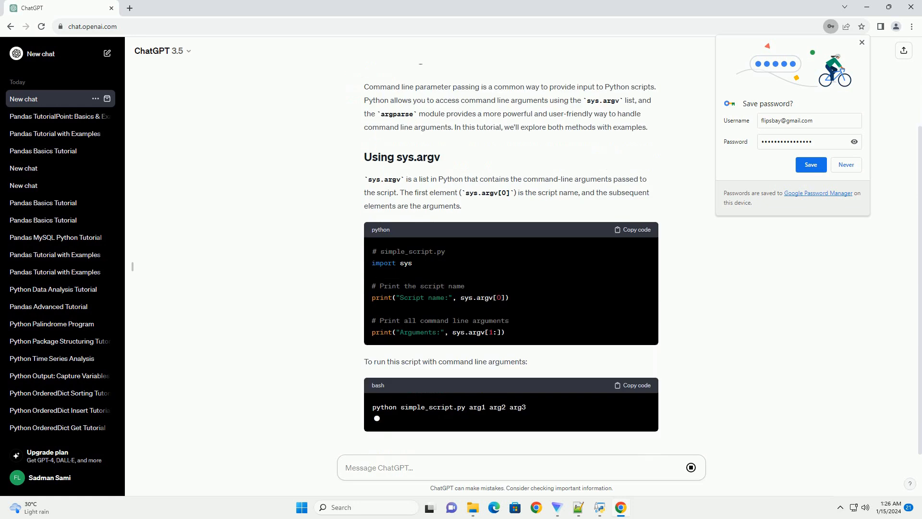
pyautogui.scroll(-3)
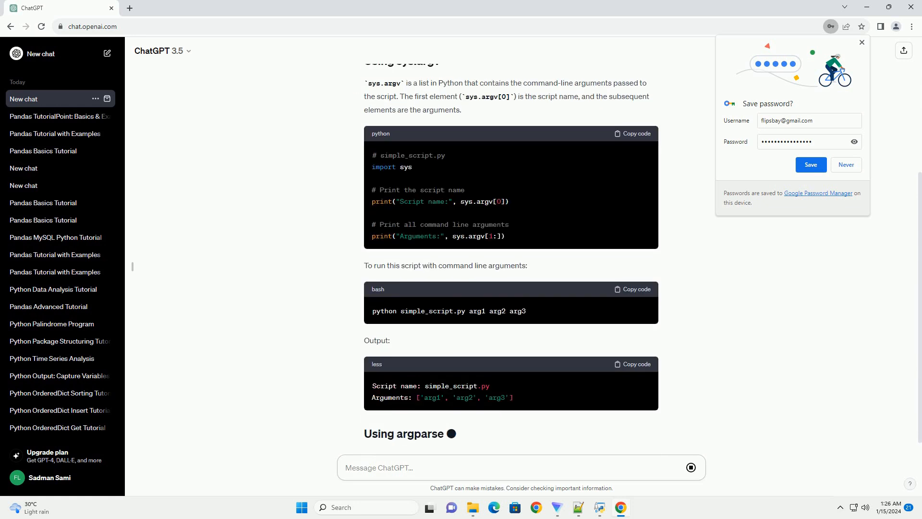
pyautogui.scroll(-3)
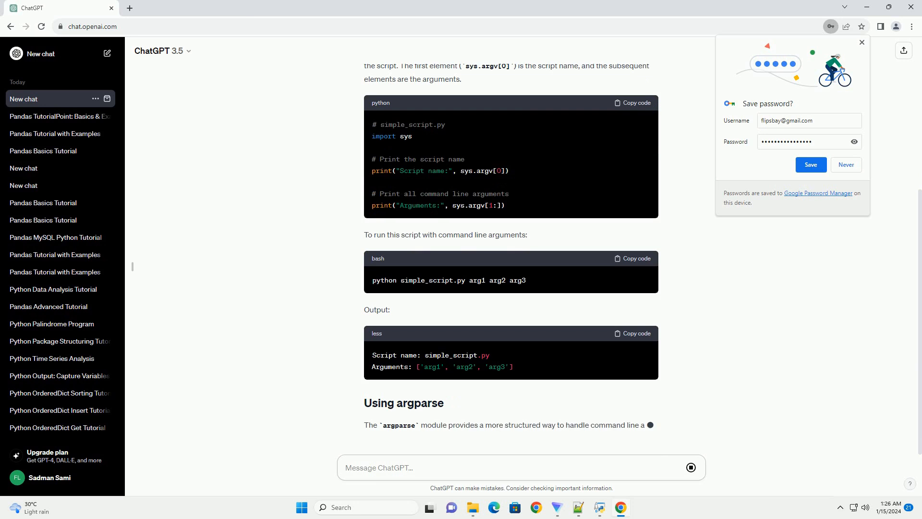
pyautogui.scroll(-3)
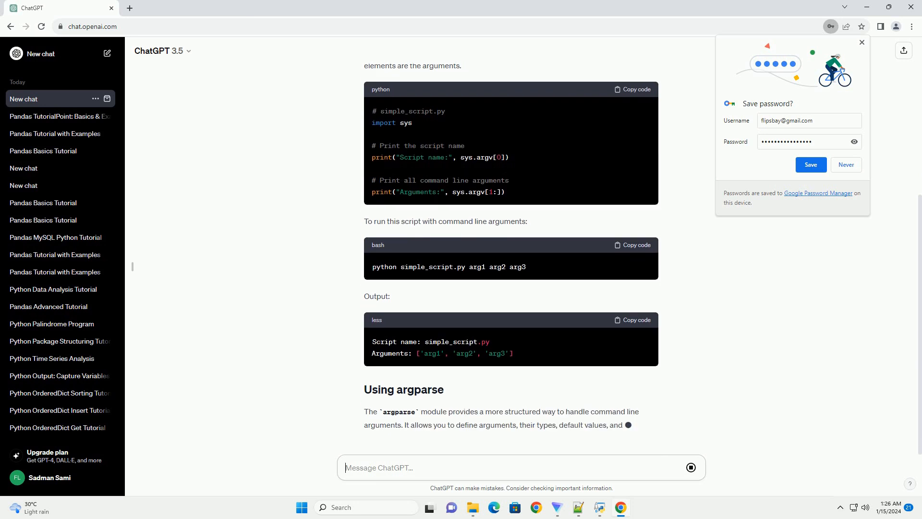
pyautogui.scroll(-3)
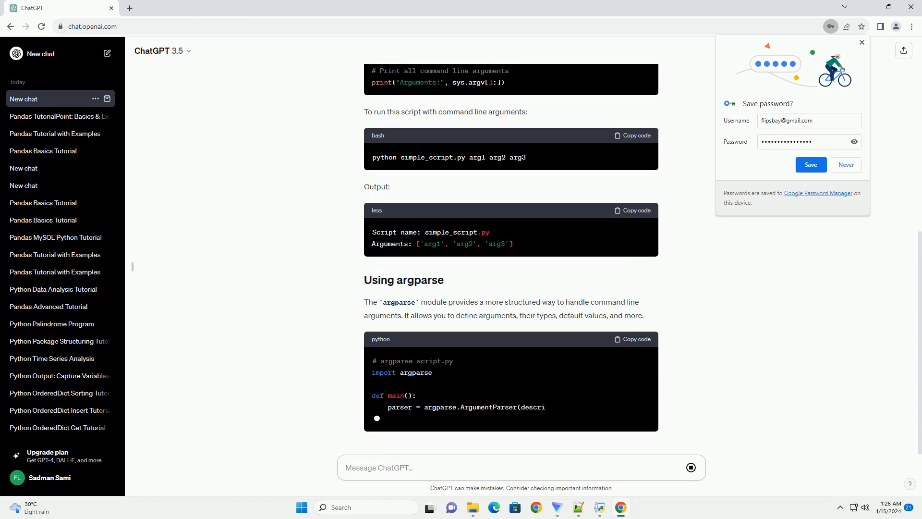
pyautogui.scroll(-3)
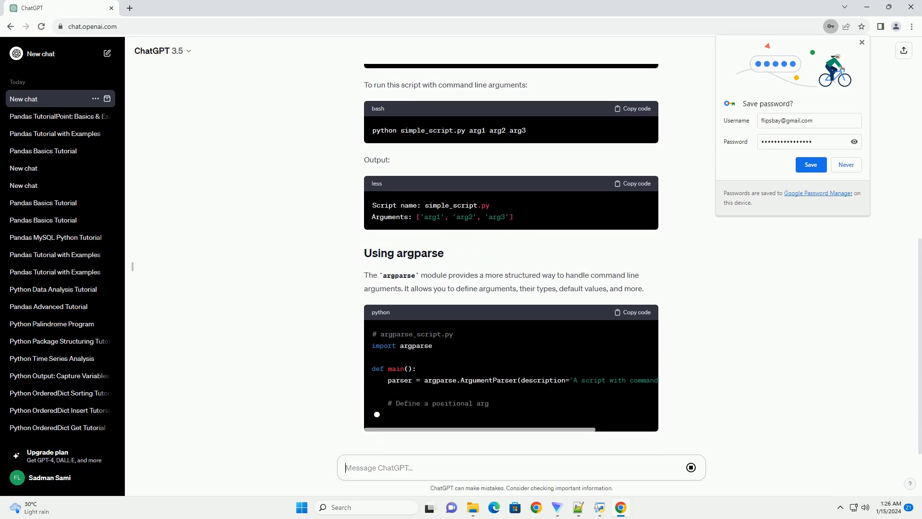
pyautogui.scroll(-3)
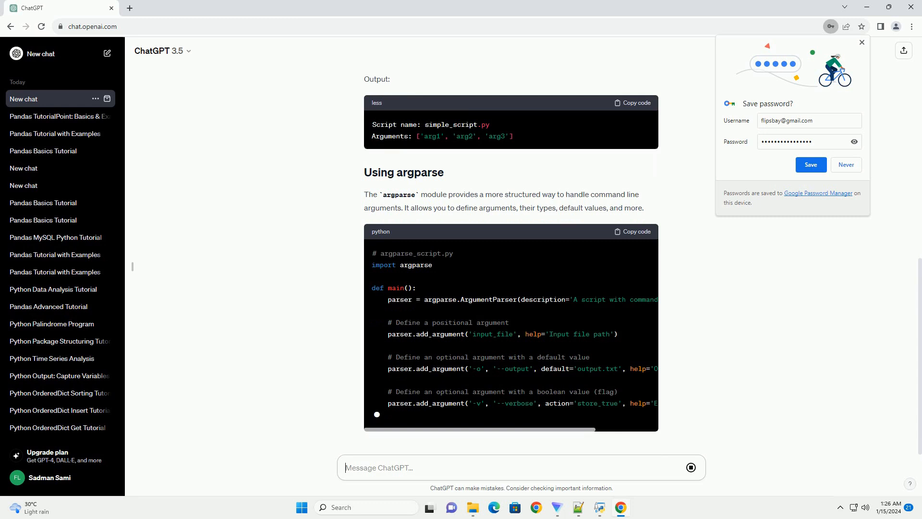
pyautogui.scroll(-3)
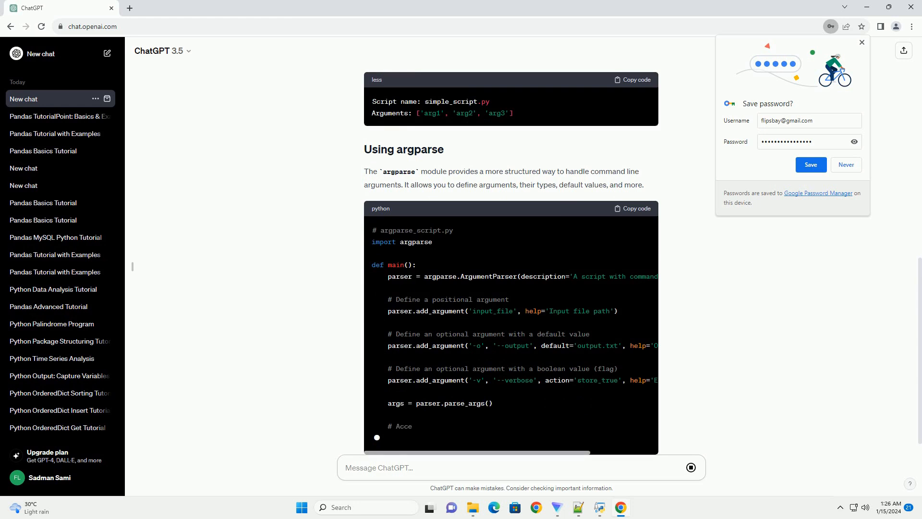
pyautogui.scroll(-3)
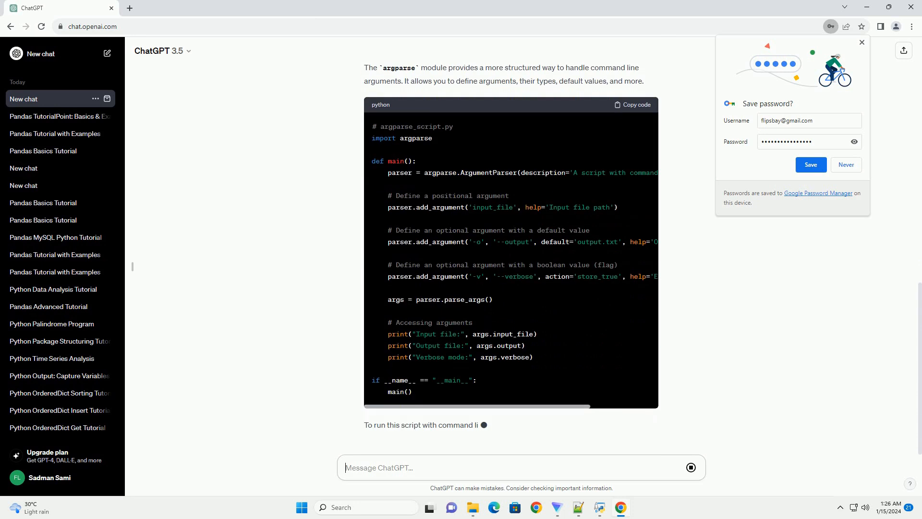
pyautogui.scroll(-3)
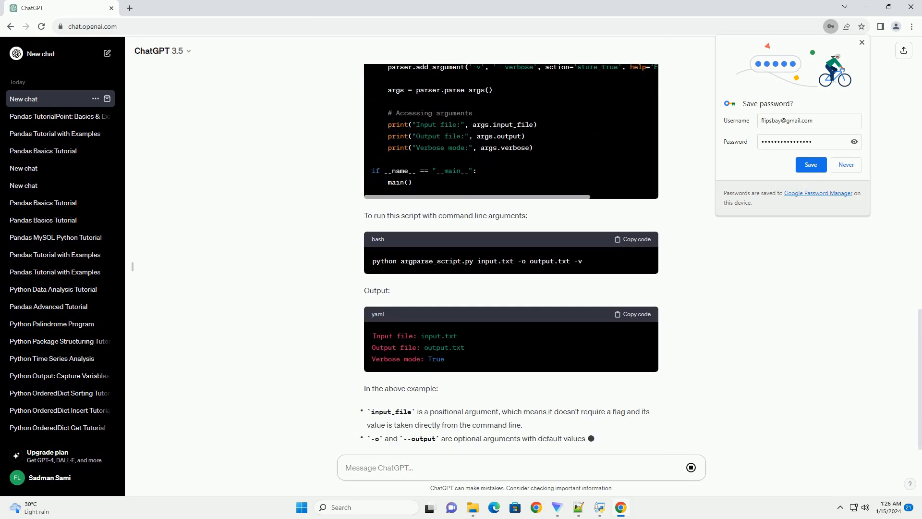
pyautogui.scroll(-3)
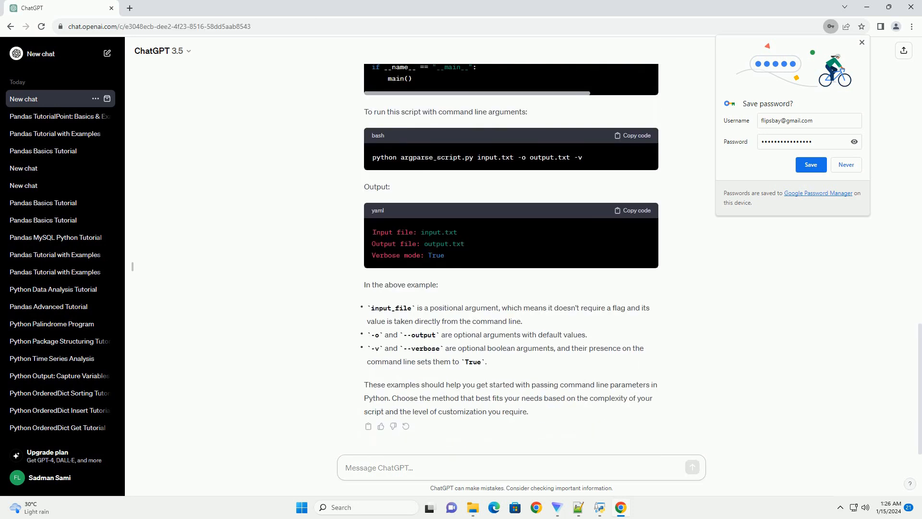